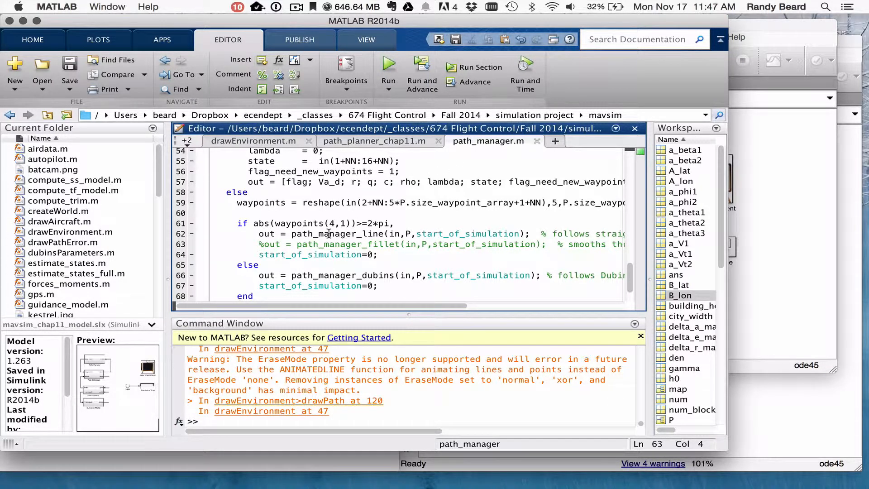
- Review the four planner waypoint definitions and the straight-line path manager code
{"action": "left_click", "coordinate": [373, 141]}
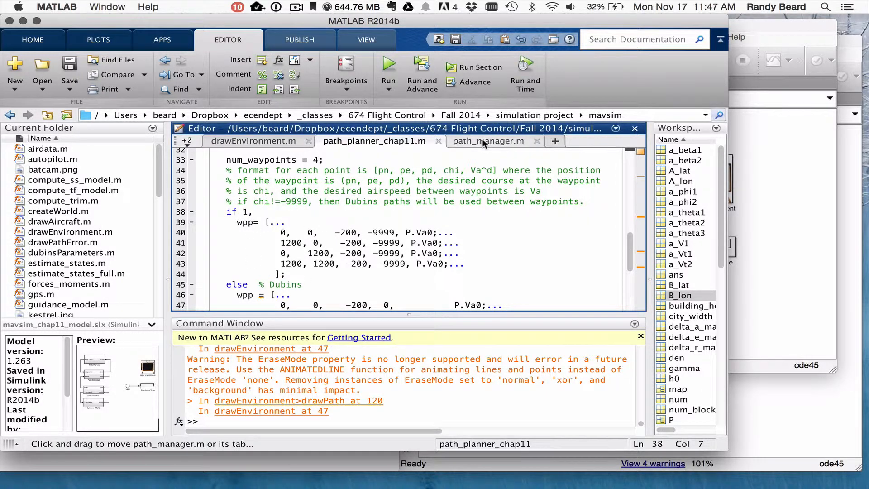
{"action": "left_click", "coordinate": [488, 141]}
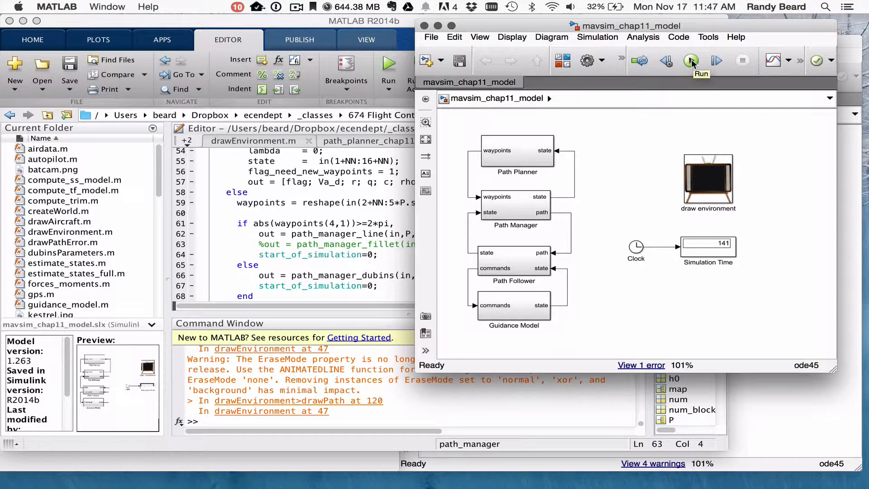
{"action": "left_click", "coordinate": [691, 60]}
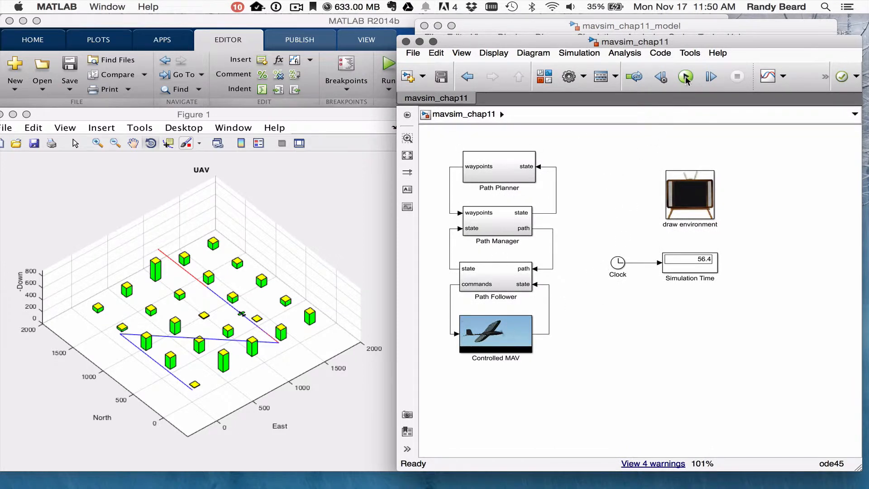
- Inside Controlled MAV > Autopilot, flip the Manual Switch feeding the autopilot
{"action": "double_click", "coordinate": [496, 333]}
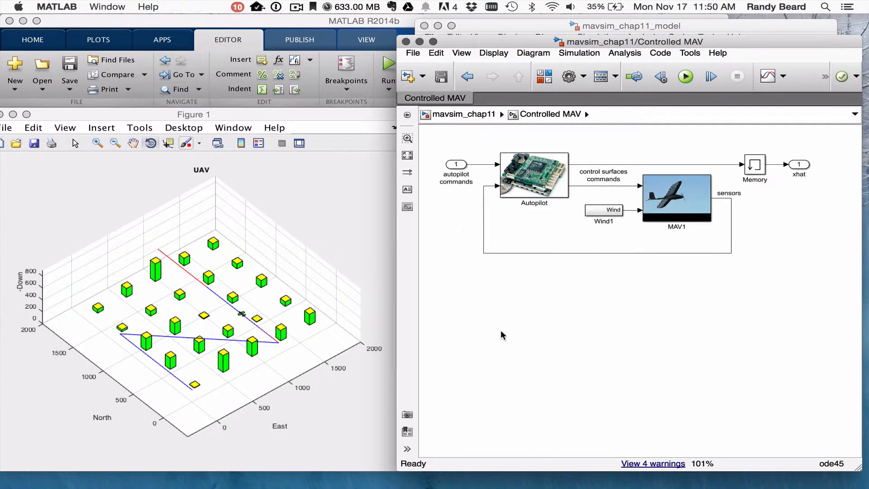
{"action": "double_click", "coordinate": [534, 176]}
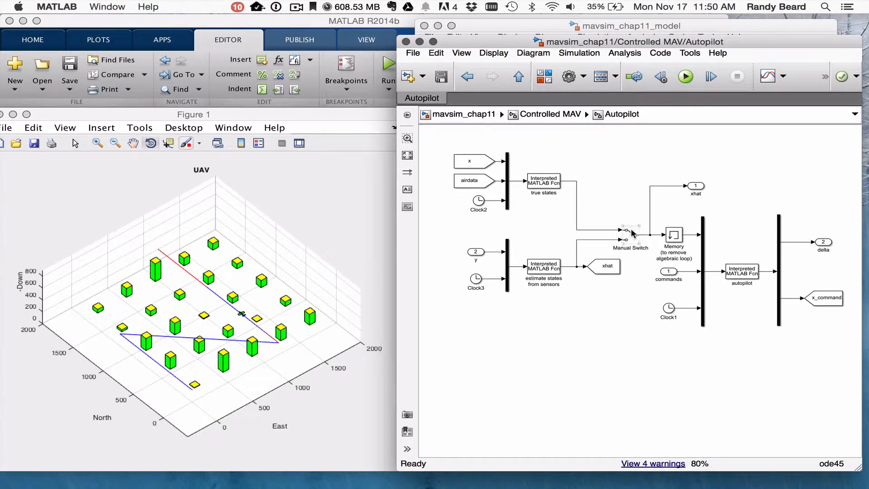
{"action": "left_click", "coordinate": [630, 231]}
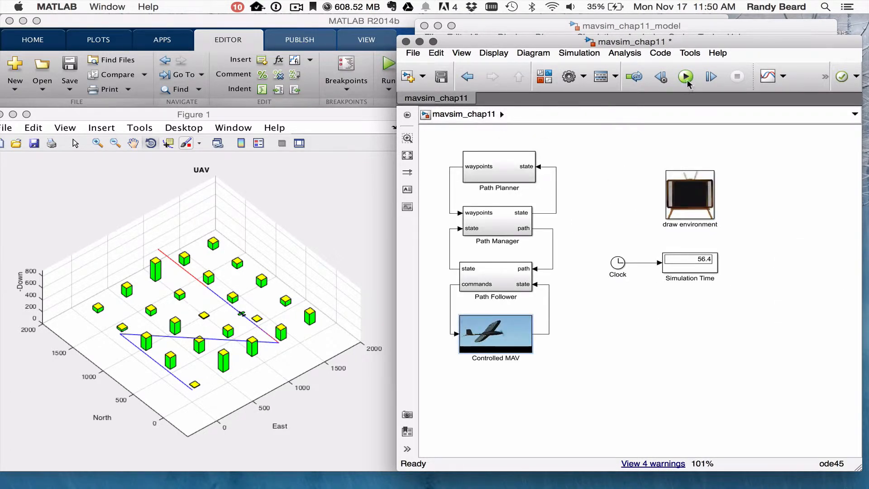
- Run the modified mavsim_chap11 simulation until it reaches 37.7 s
{"action": "left_click", "coordinate": [686, 76]}
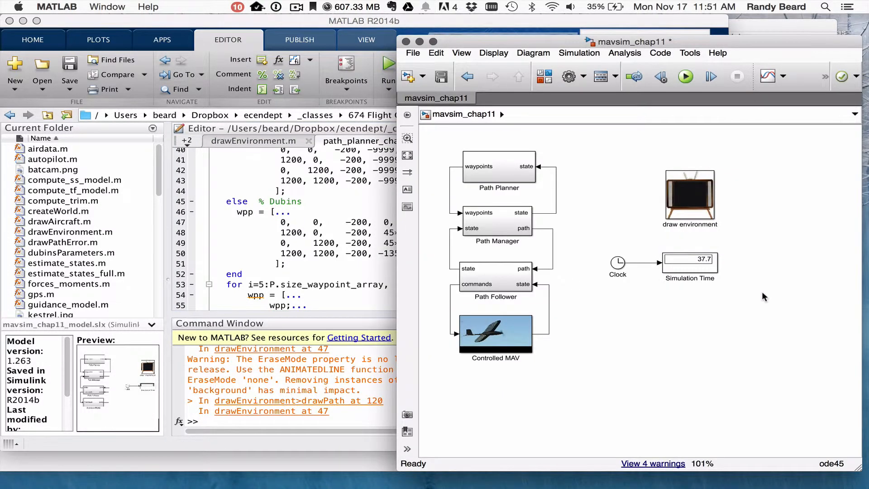
- Simulate mavsim_chap11_model to fly curved Dubins paths past 54 s, then rerun mavsim_chap11
{"action": "key", "text": "f3"}
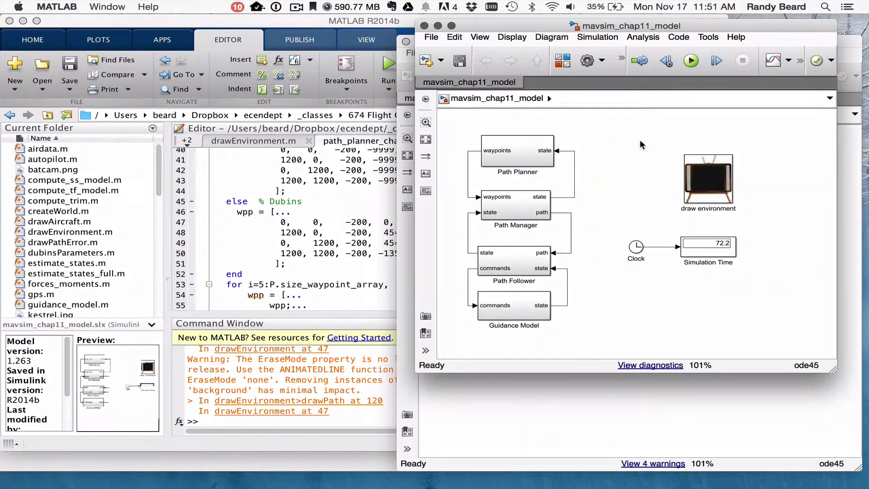
{"action": "left_click", "coordinate": [690, 60]}
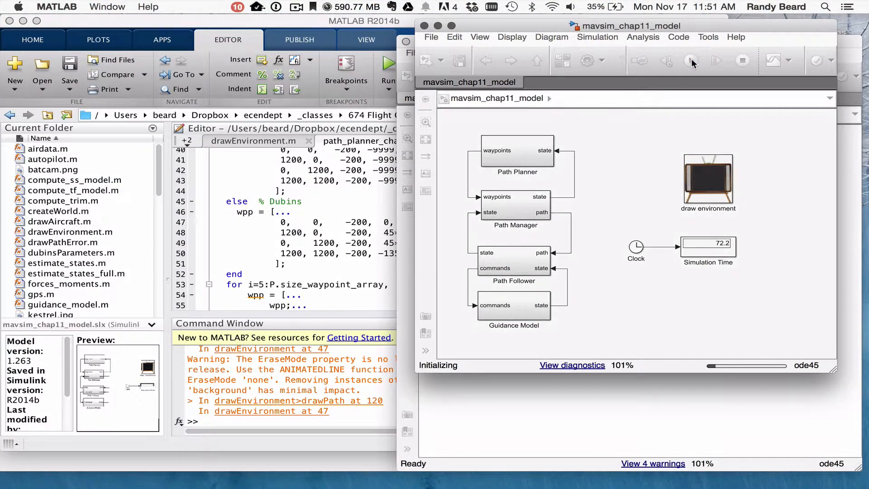
{"action": "left_click", "coordinate": [716, 61]}
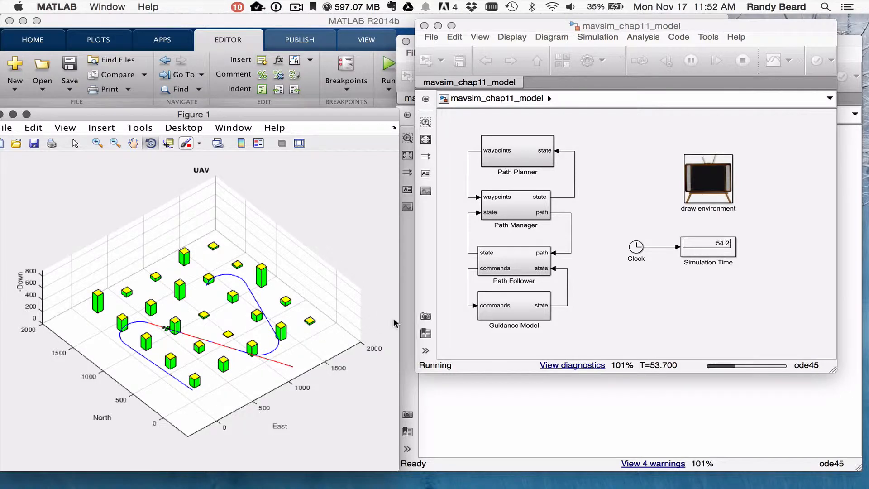
{"action": "mouse_move", "coordinate": [383, 321]}
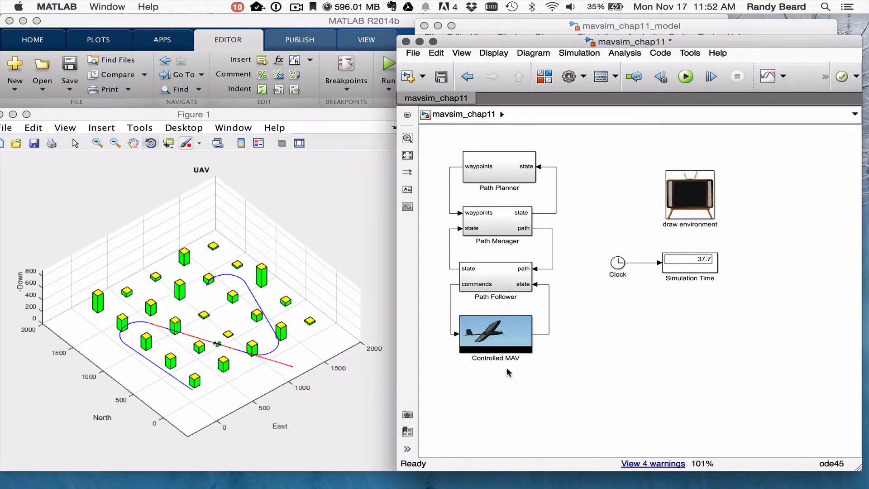
{"action": "left_click", "coordinate": [685, 77]}
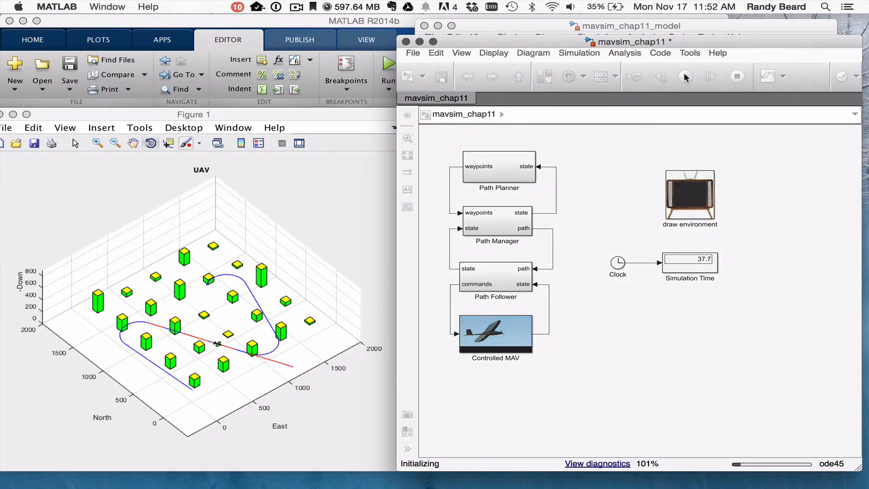